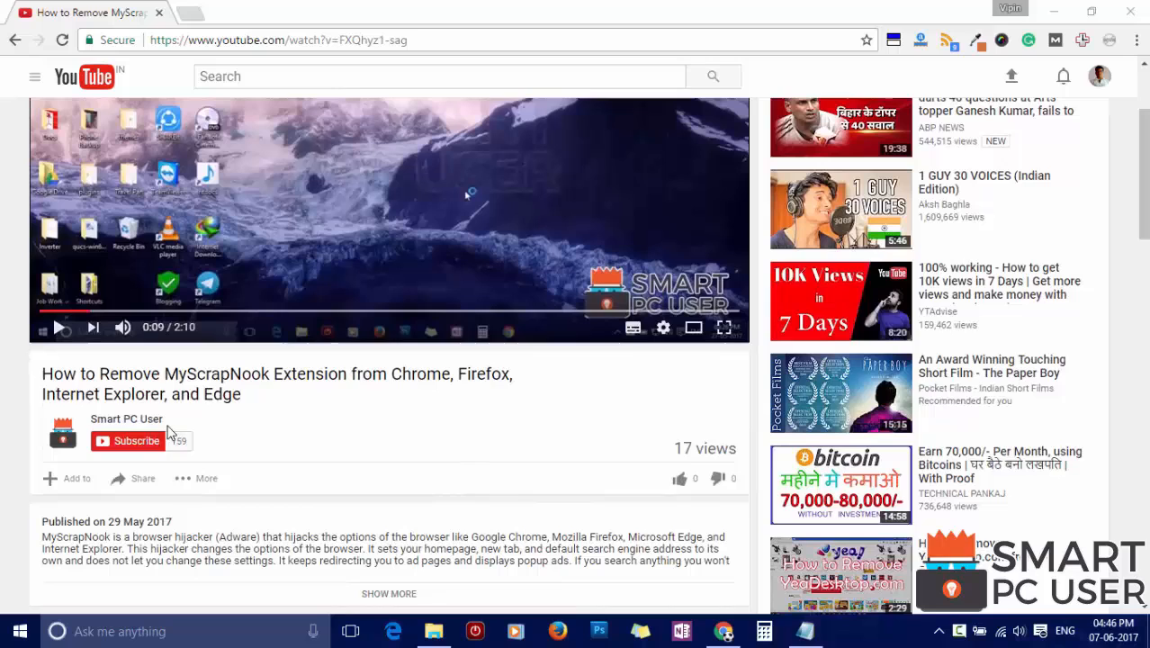
Subscribe to the Smart PC User YouTube channel from under the video.
left_click(135, 441)
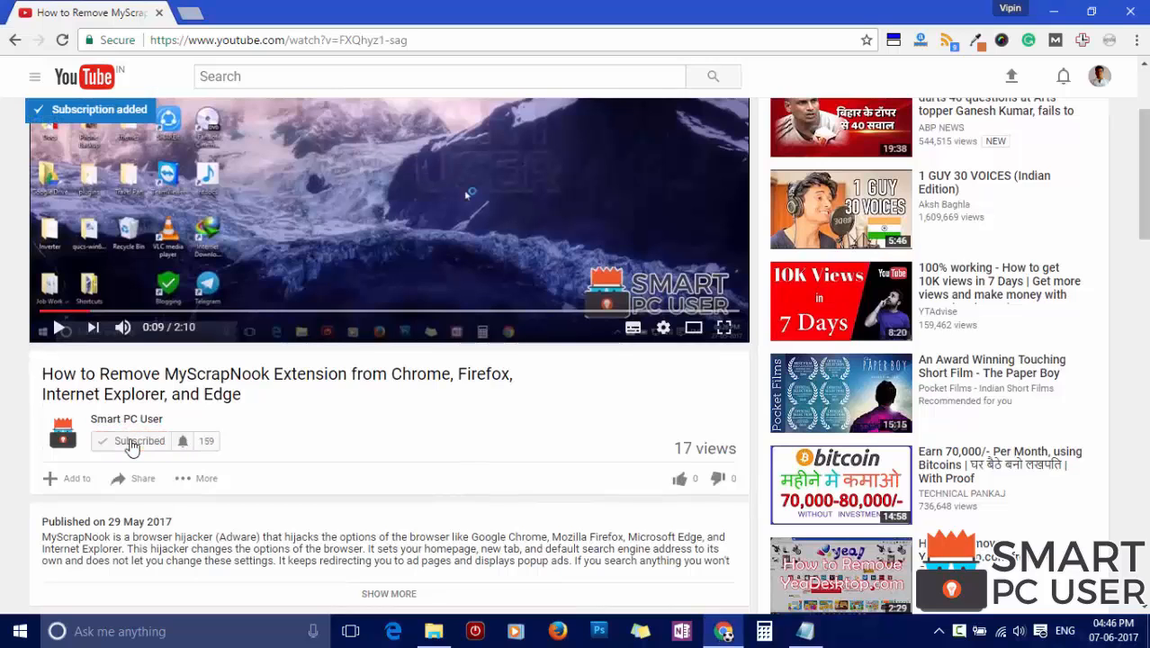
left_click(183, 443)
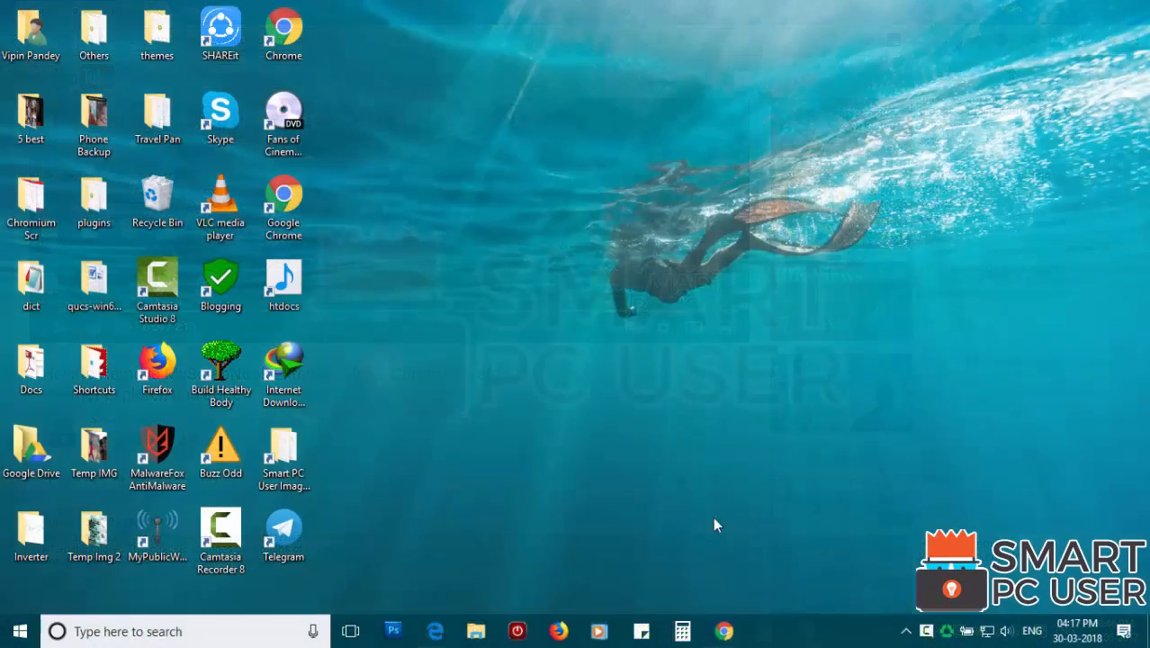
Launch Chrome, add a new MyWeatherTab tab, and search for 'smartpcuser'.
left_click(725, 631)
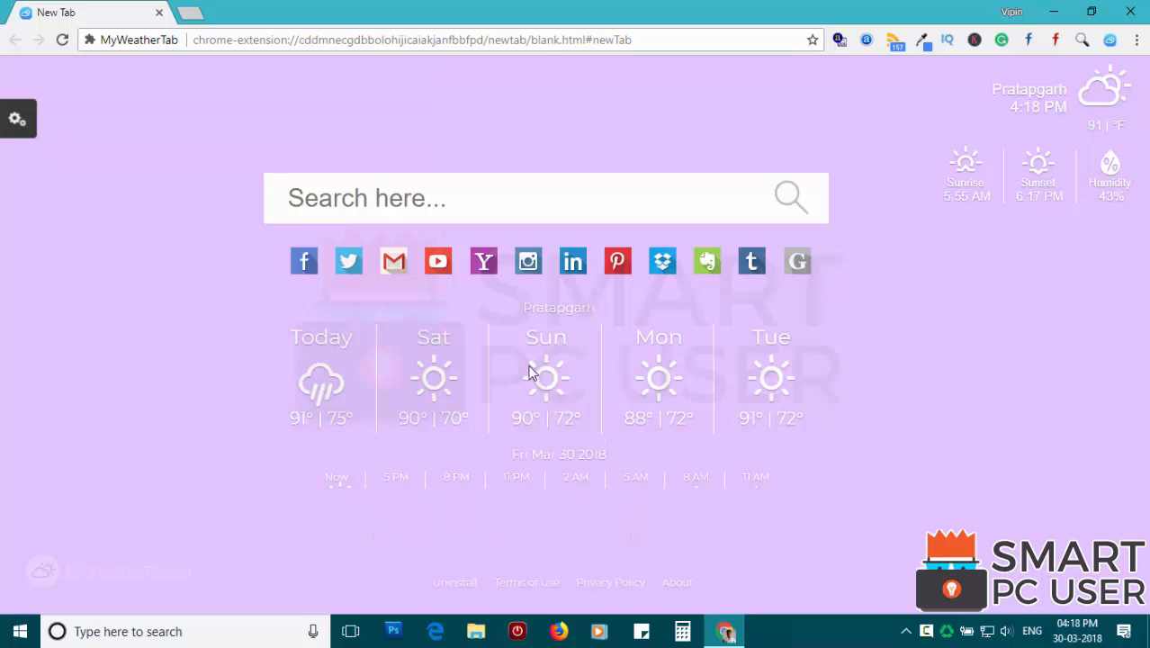
left_click(189, 13)
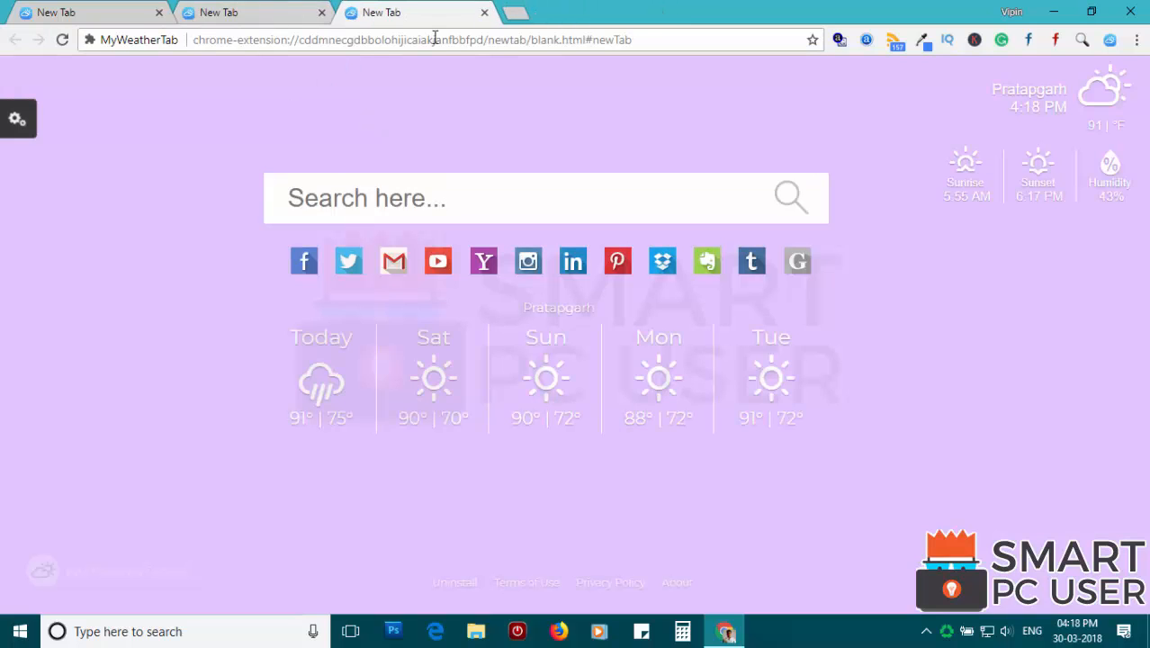
type("smart")
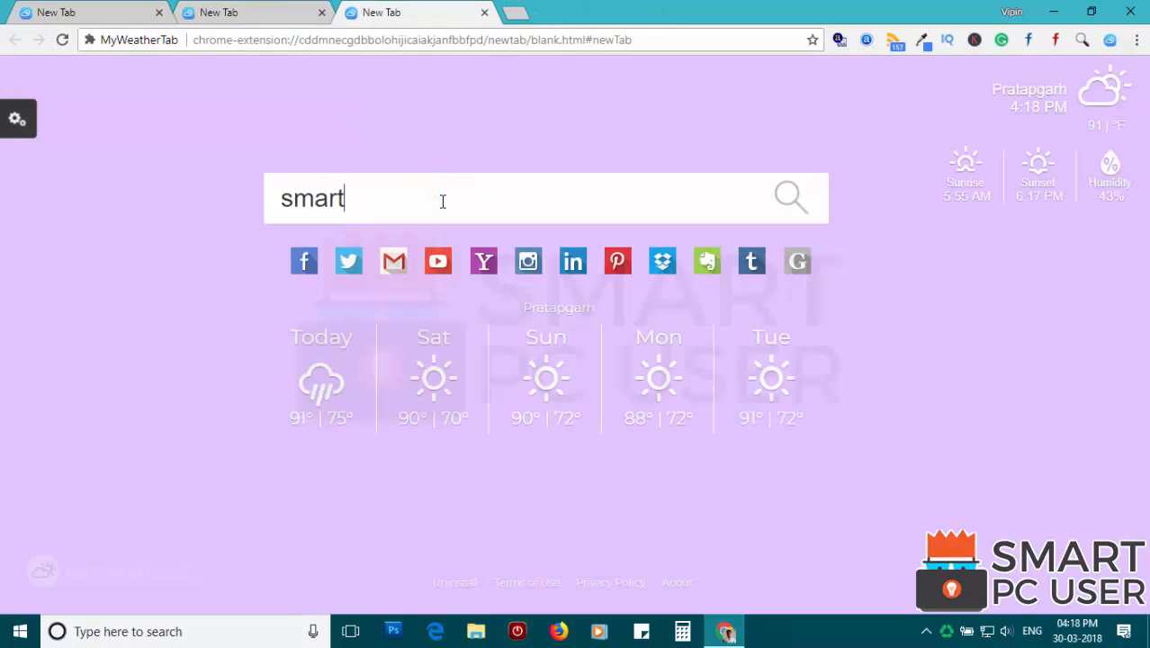
type("pcuser")
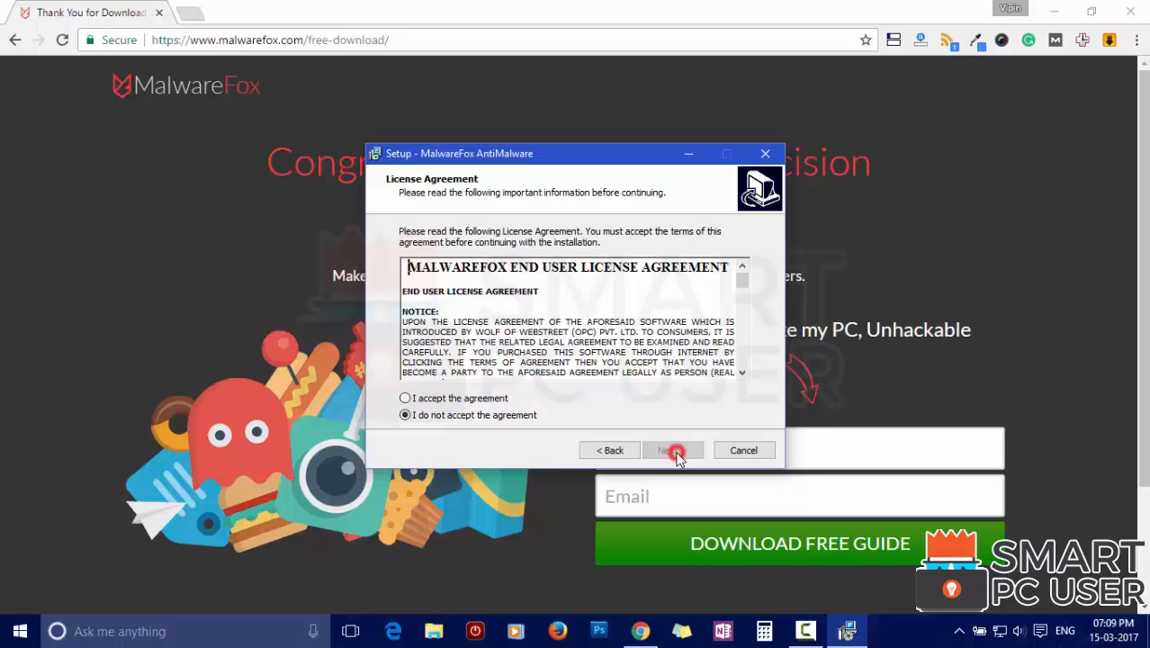
Accept the license, keep the default folder, and enable desktop icon and real-time protection.
left_click(674, 450)
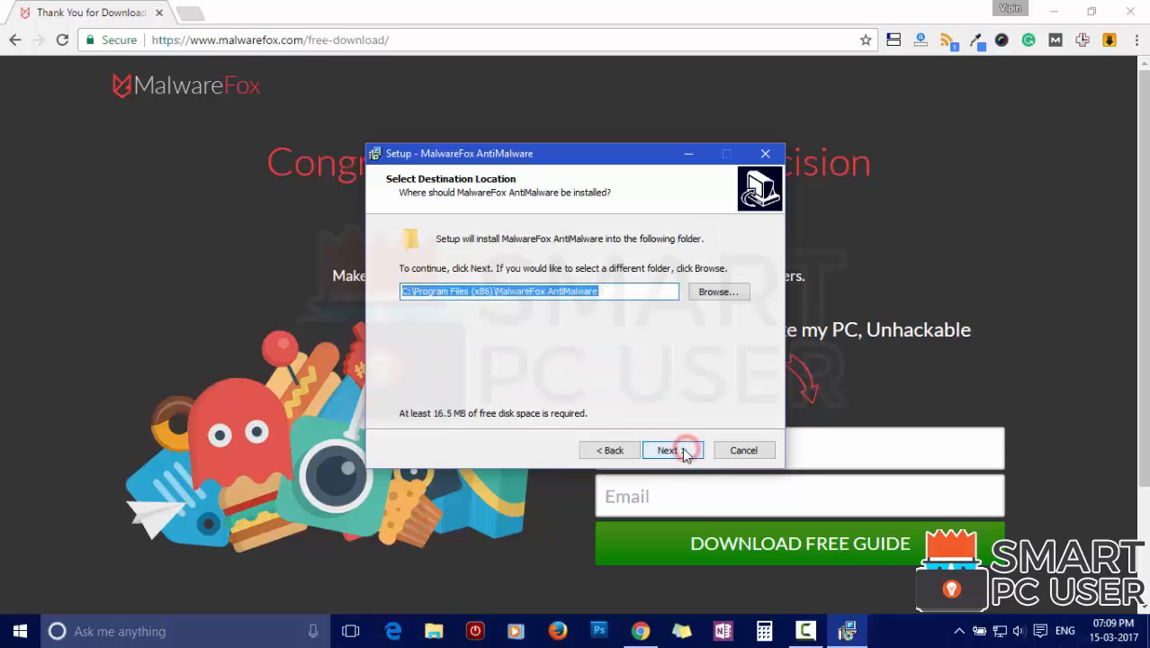
left_click(671, 450)
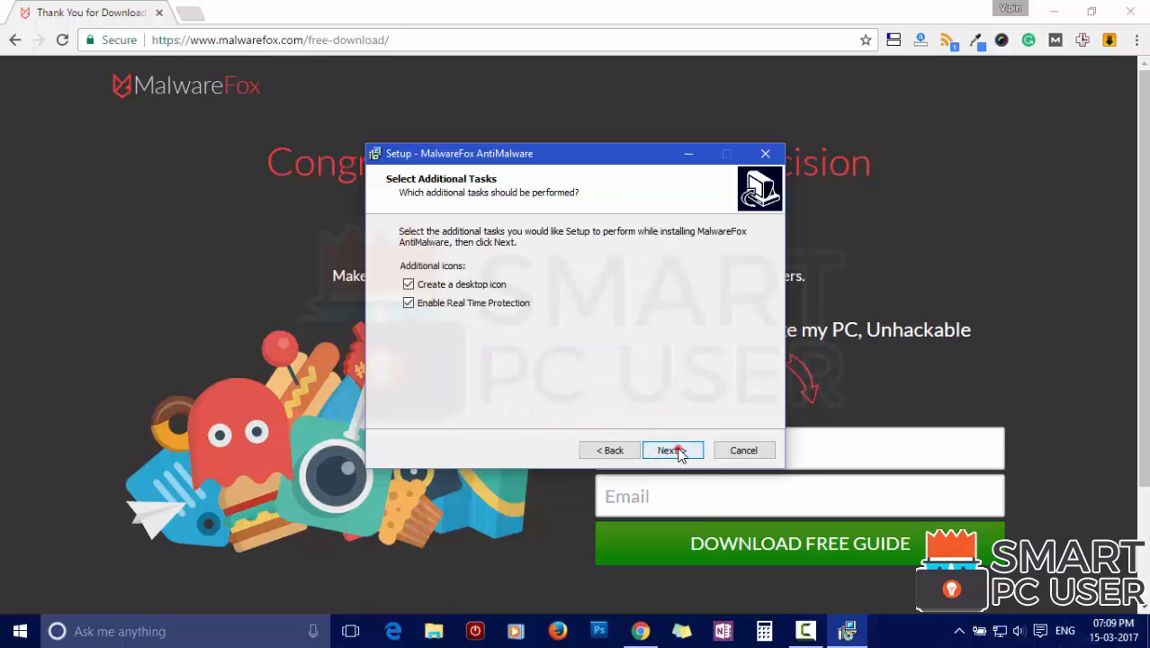
left_click(668, 450)
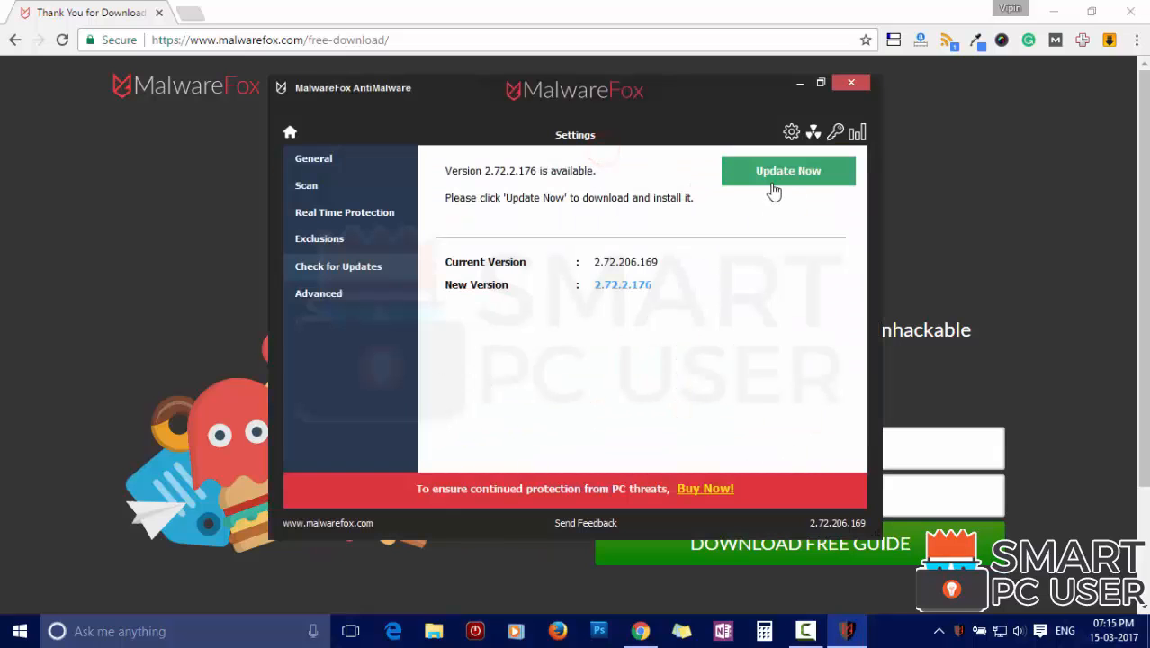
Install the MalwareFox update to version 2.74.206.150.
left_click(788, 171)
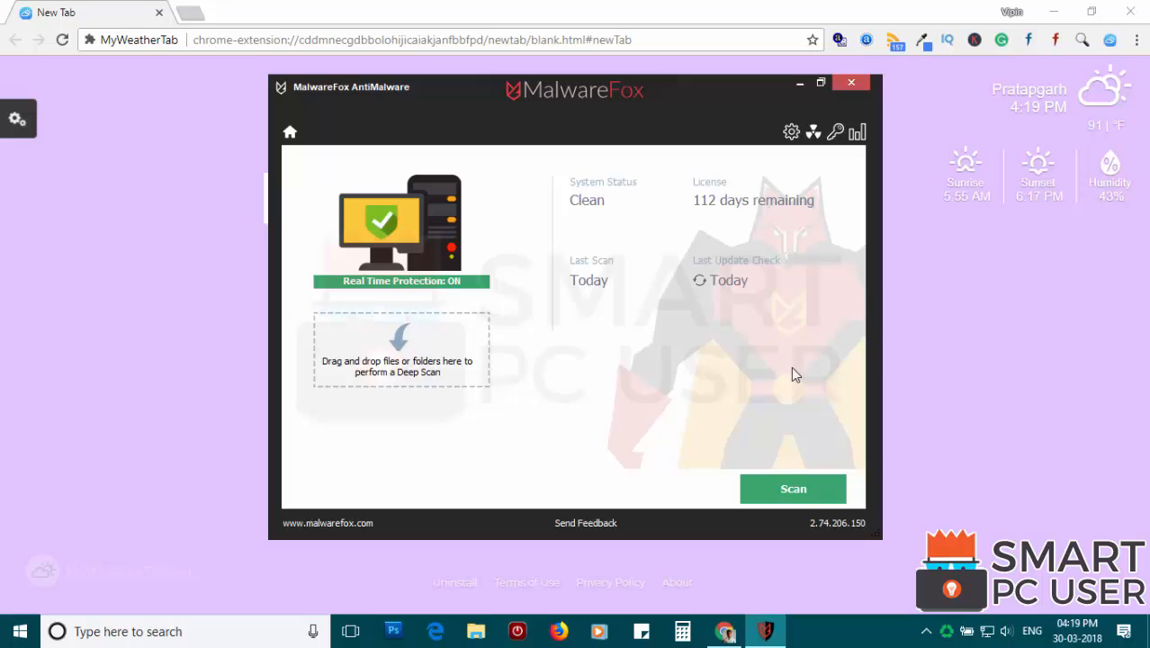
Scan the system, repair the detected MyWeatherTab extension, and exit the results.
left_click(793, 488)
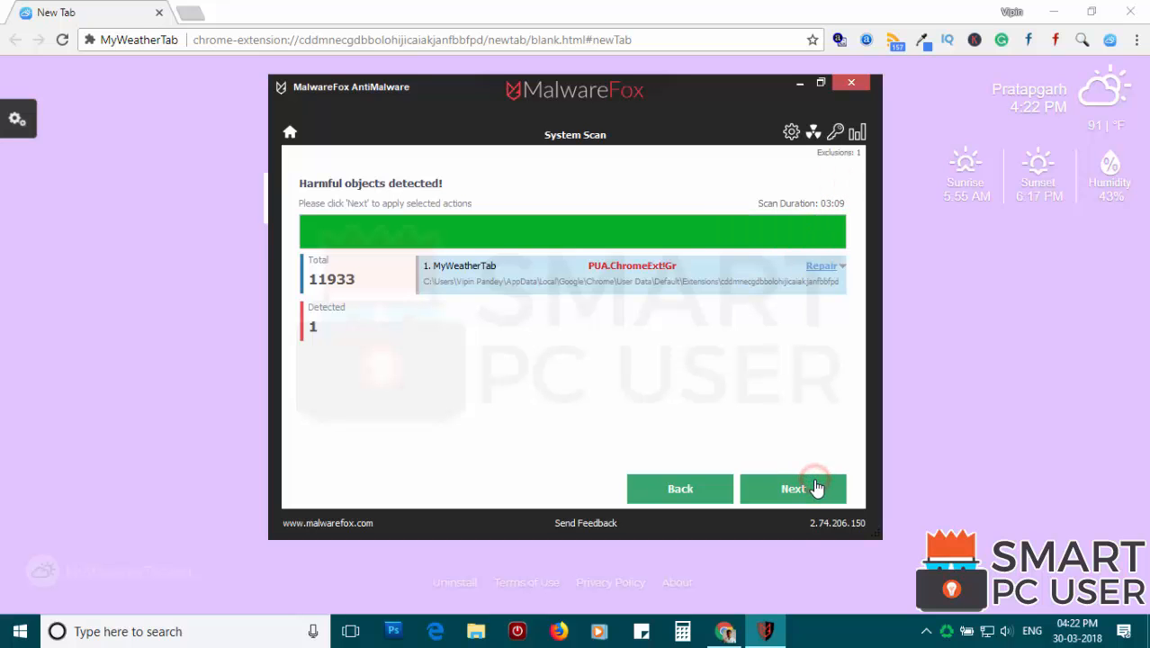
left_click(793, 489)
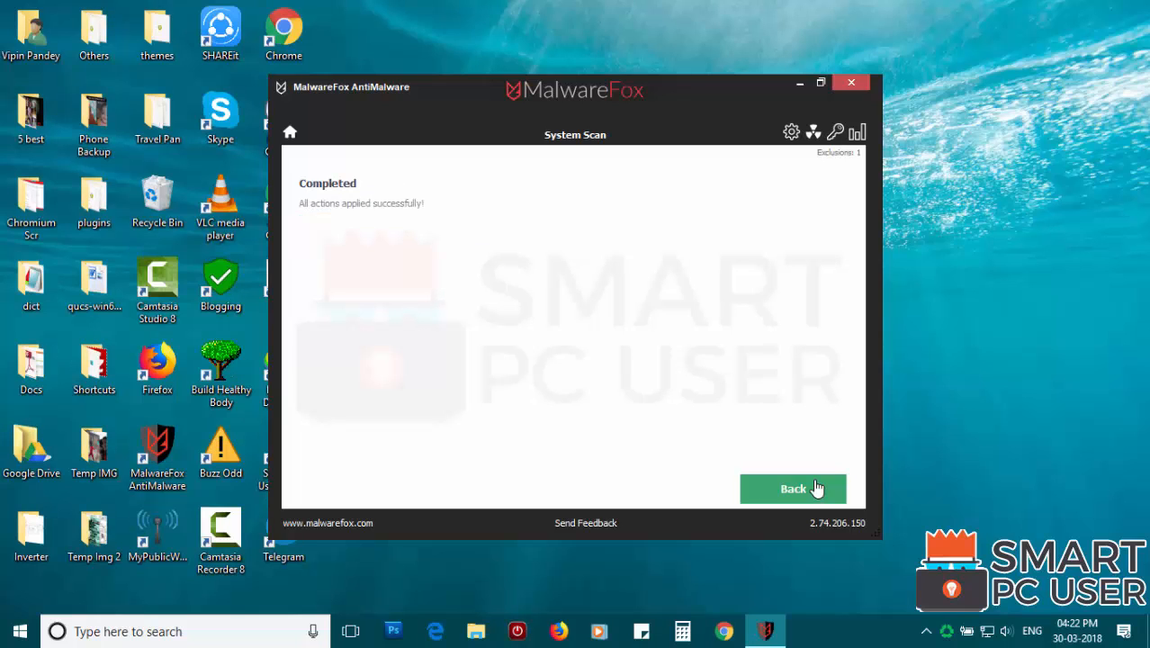
left_click(851, 83)
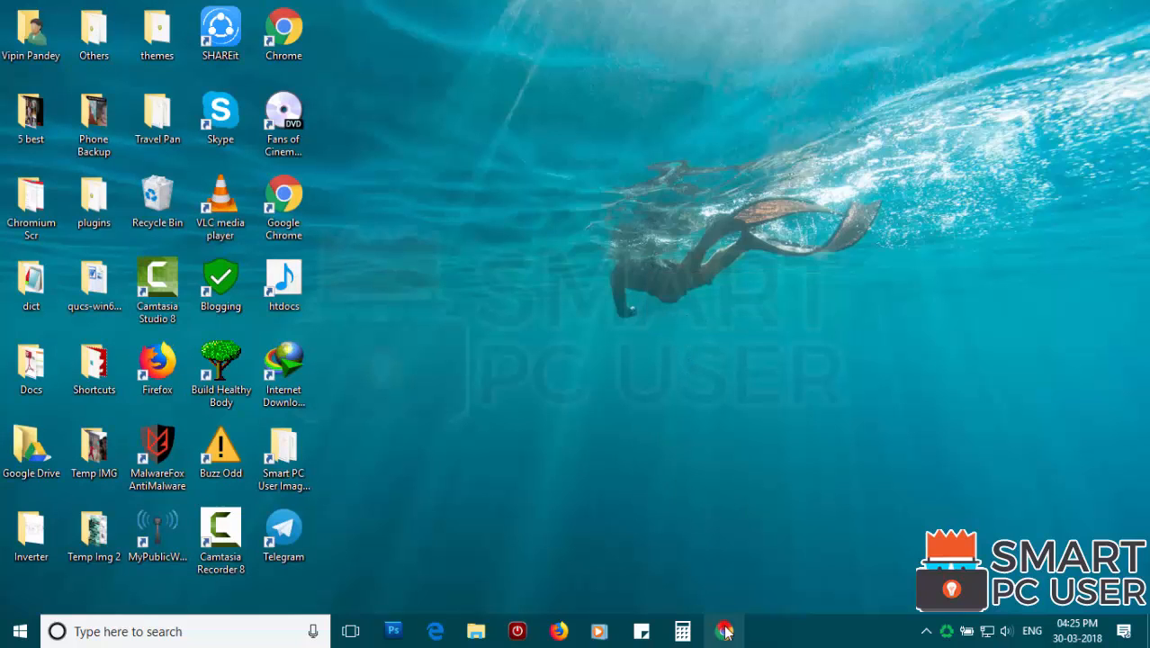
Reopen Chrome and check that a new tab shows the Google page.
left_click(724, 631)
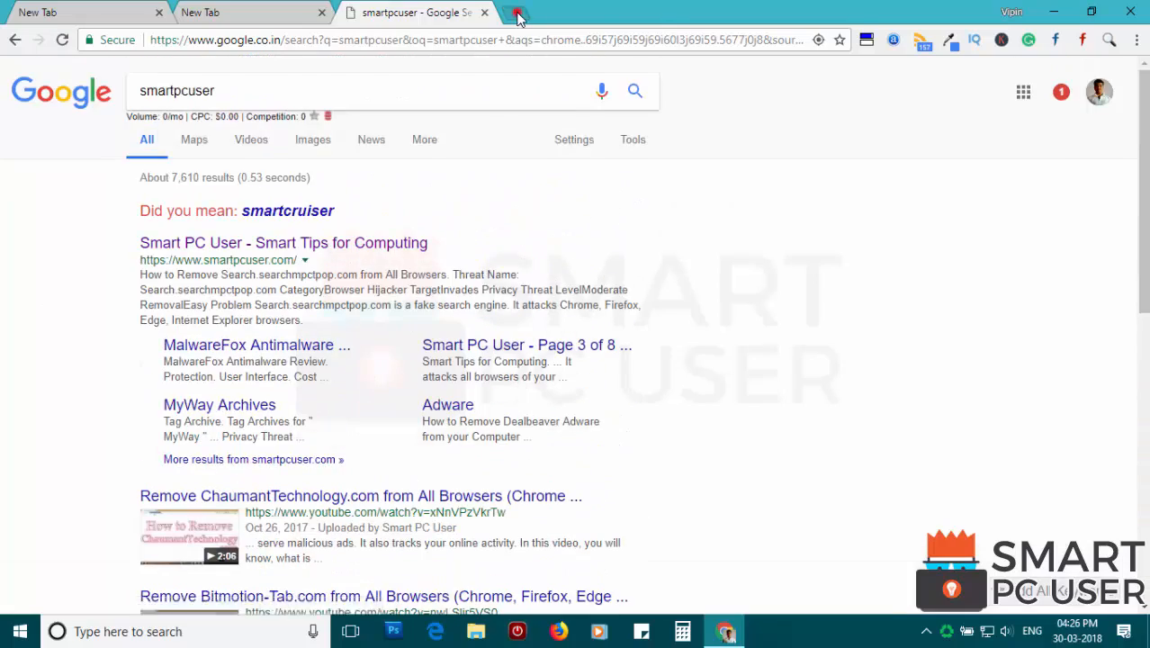
left_click(519, 11)
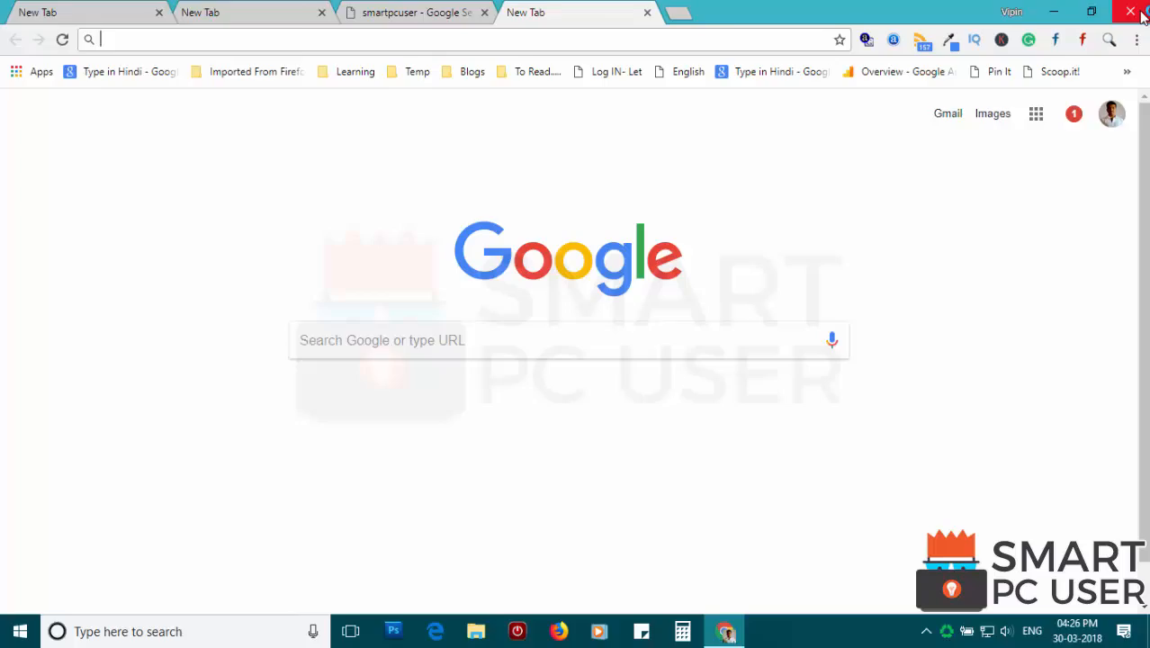